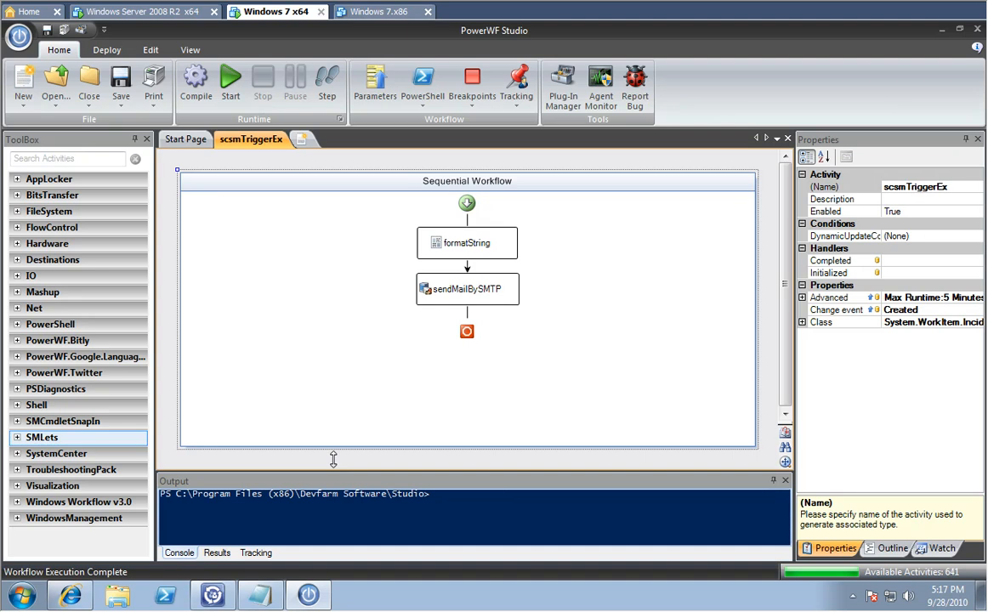
pyautogui.moveTo(34, 115)
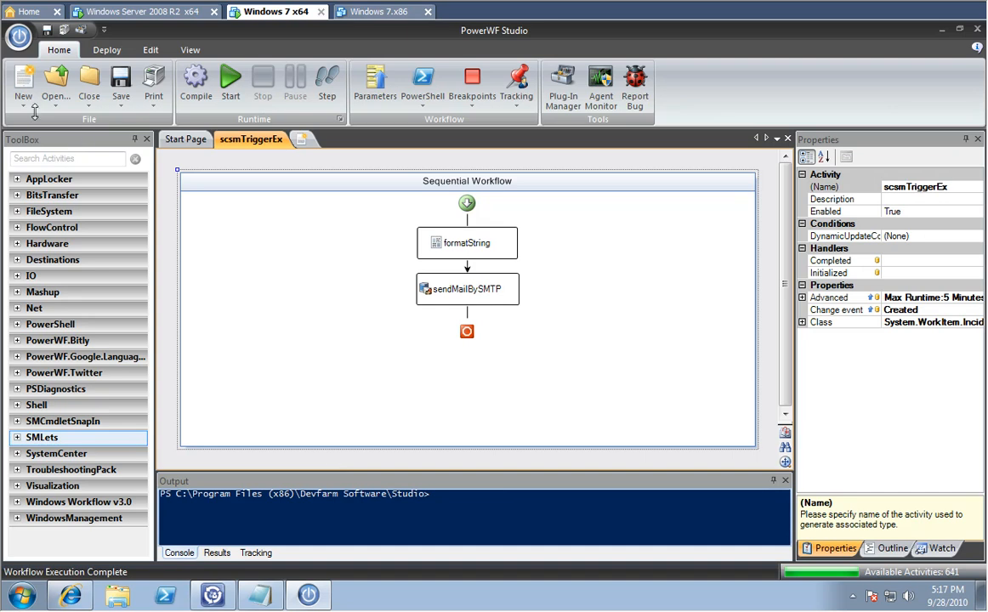
# - Create a Service Manager workflow named MailProcReport with a 5-second timer trigger
pyautogui.click(26, 81)
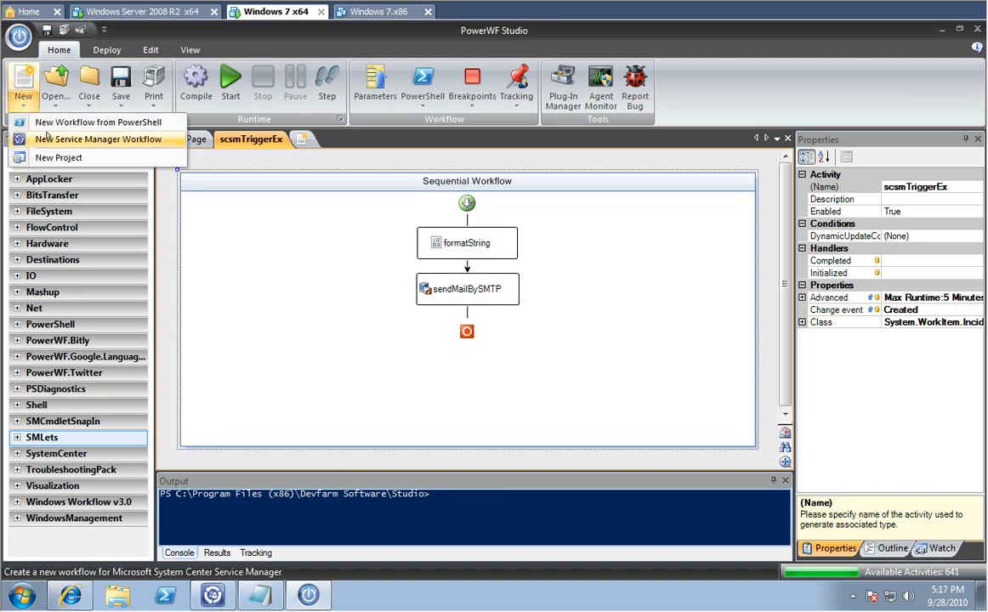
pyautogui.click(98, 138)
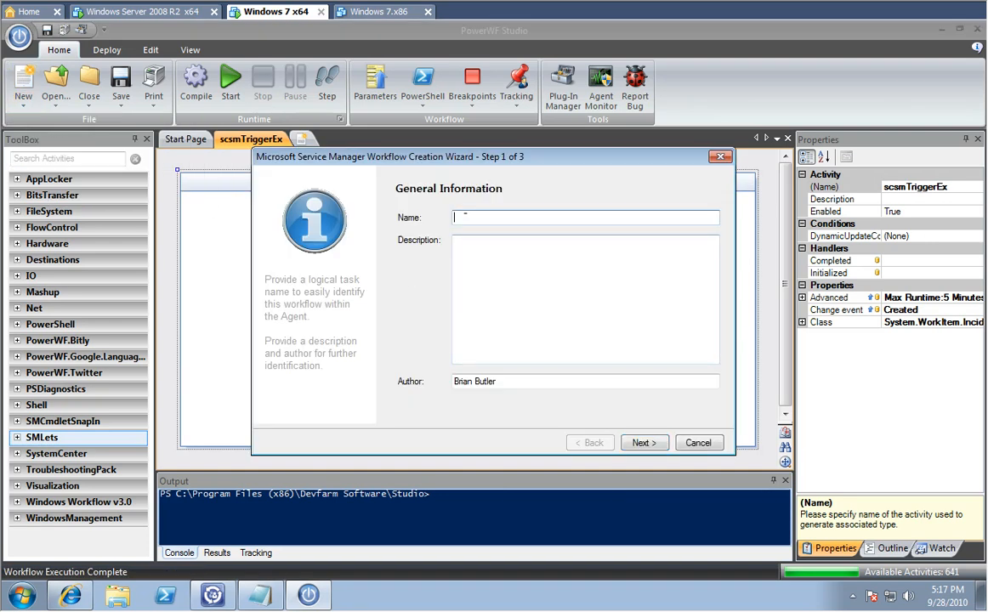
pyautogui.write('MailProcReport')
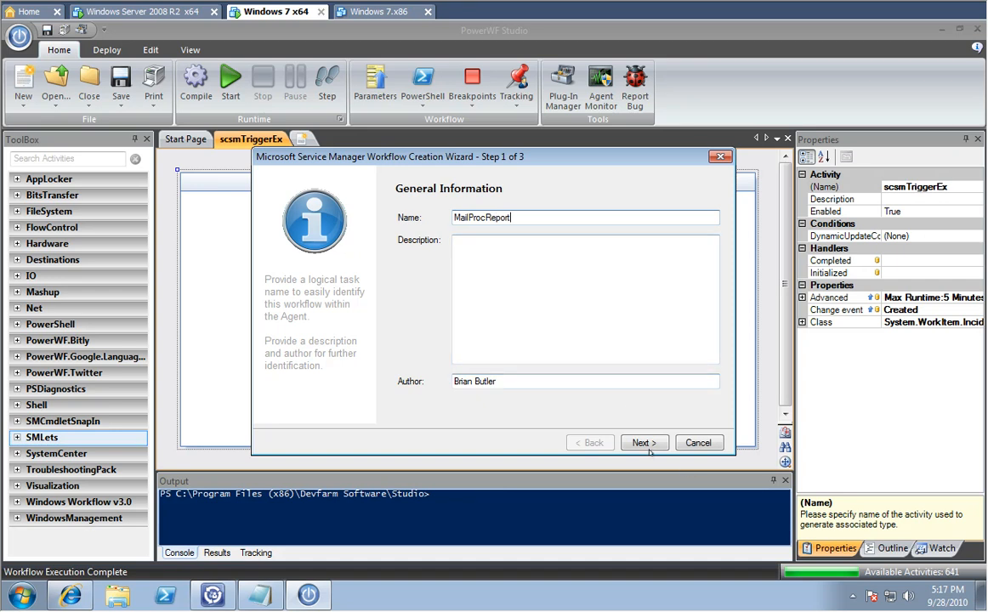
pyautogui.click(643, 442)
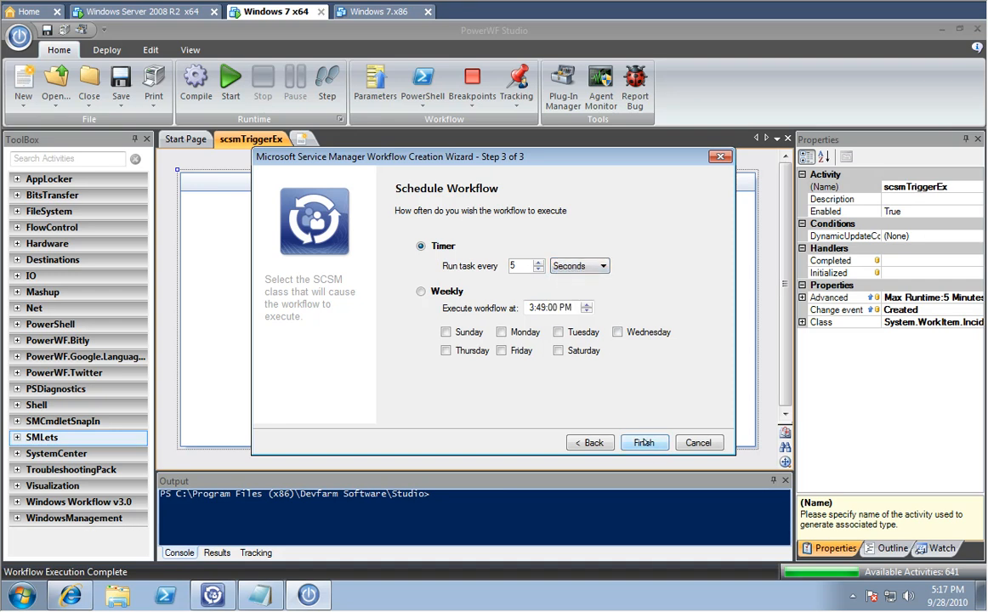
pyautogui.click(644, 442)
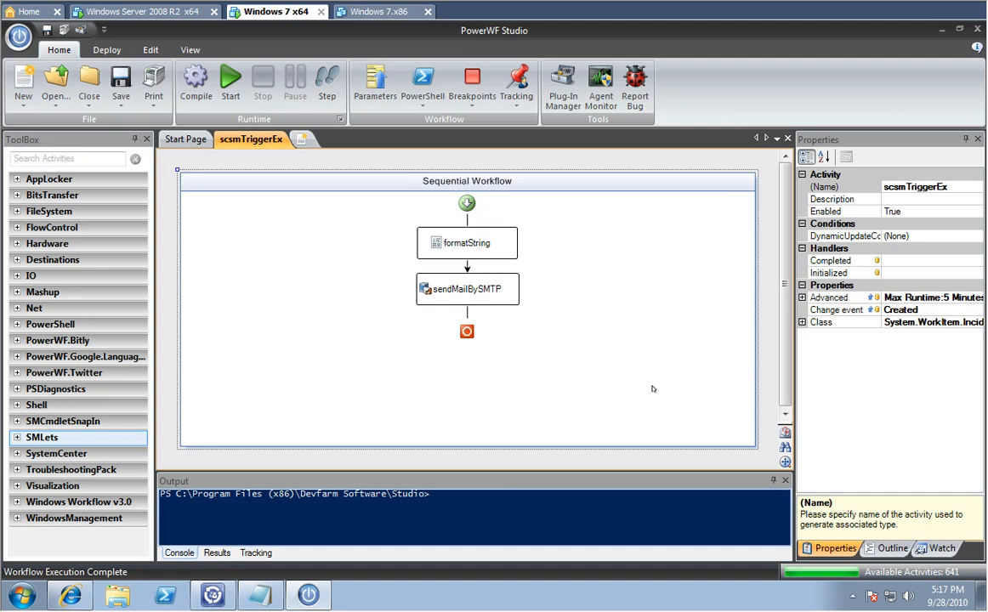
# - Convert the script 'get-process | sort-object | select-object -first 20' into pipeline activities
pyautogui.click(326, 138)
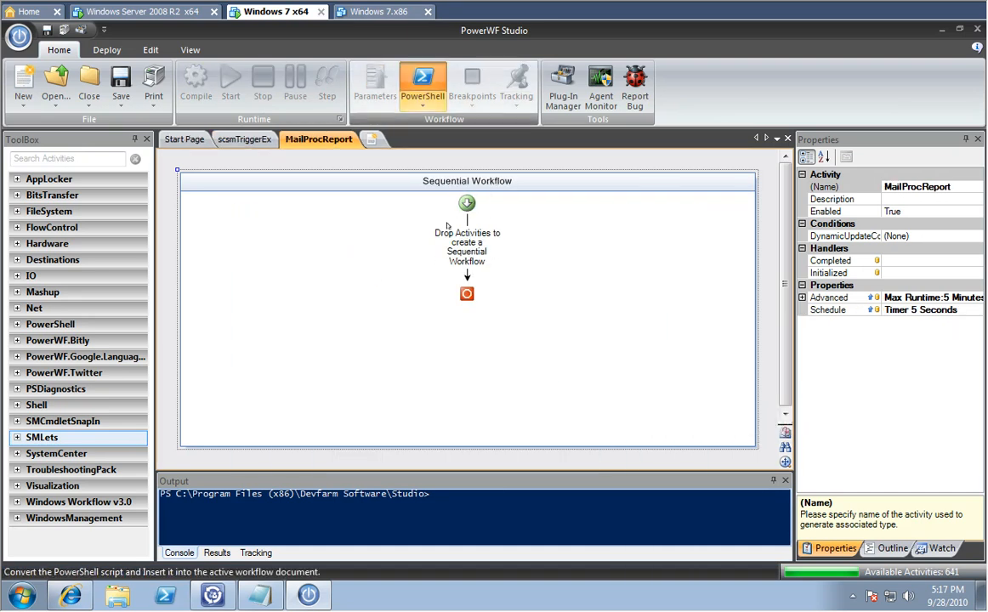
pyautogui.click(420, 79)
pyautogui.write('get-process | sort-object | select-object -first 2')
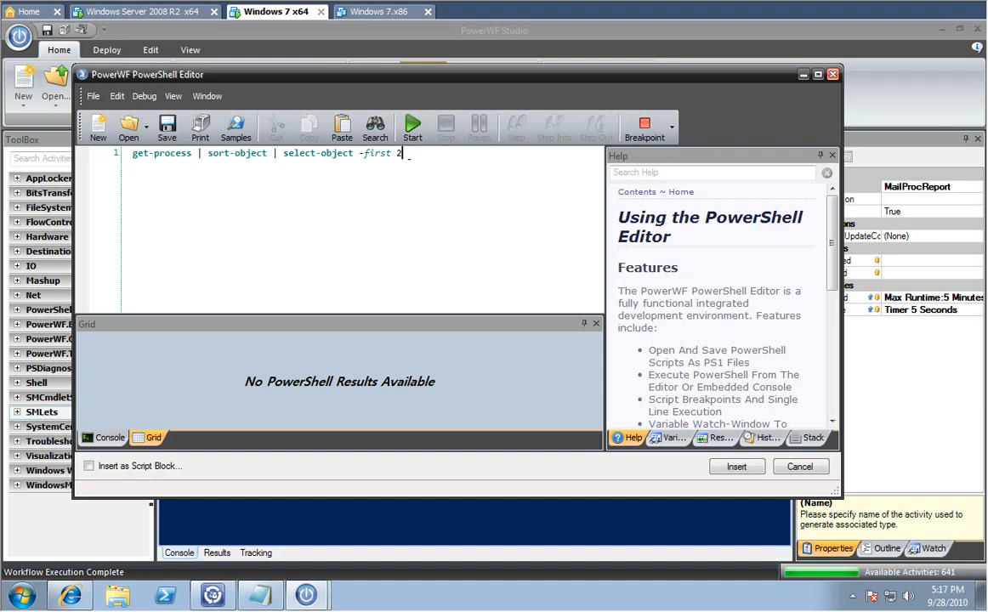
pyautogui.write('0')
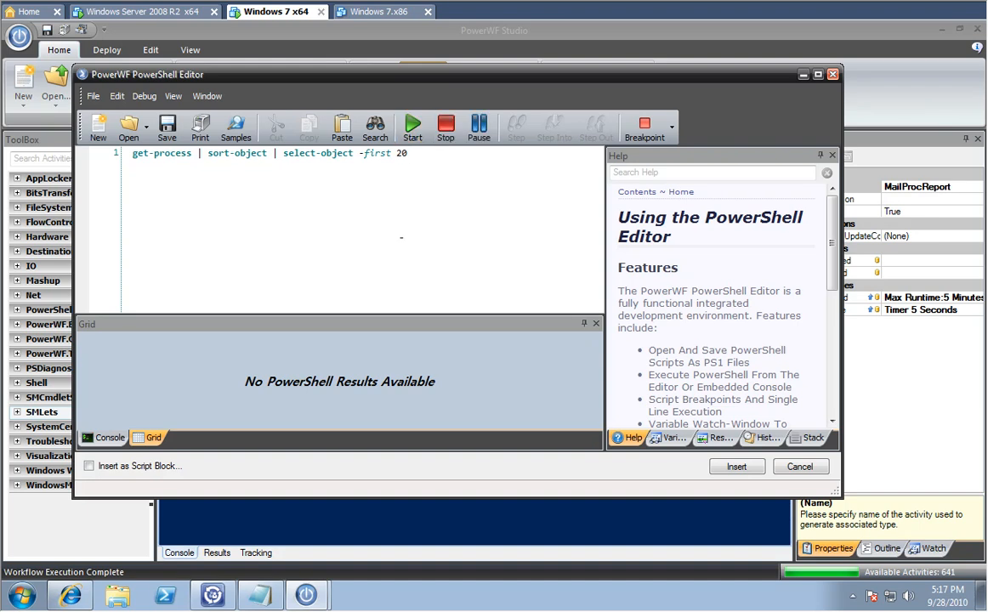
pyautogui.click(412, 126)
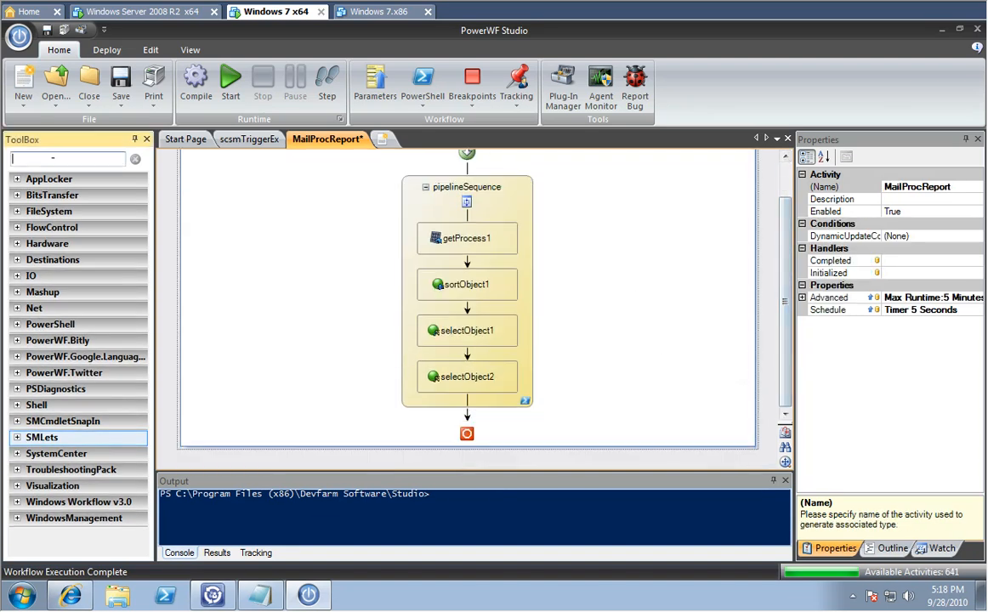
# - Add ConvertDataToHTML with a Detailed Process table header, followed by a WebBrowser activity
pyautogui.write('html')
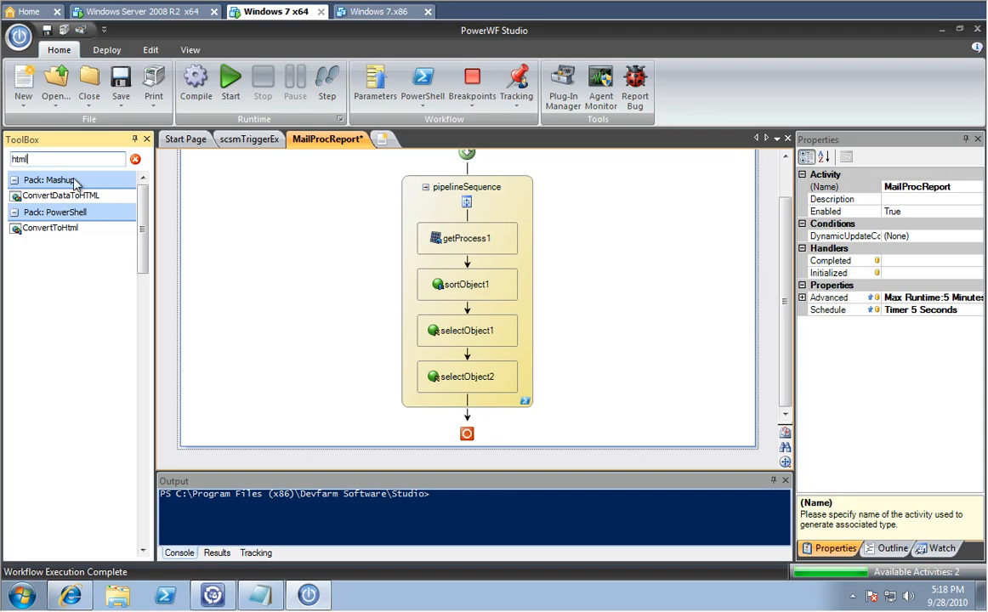
pyautogui.click(61, 196)
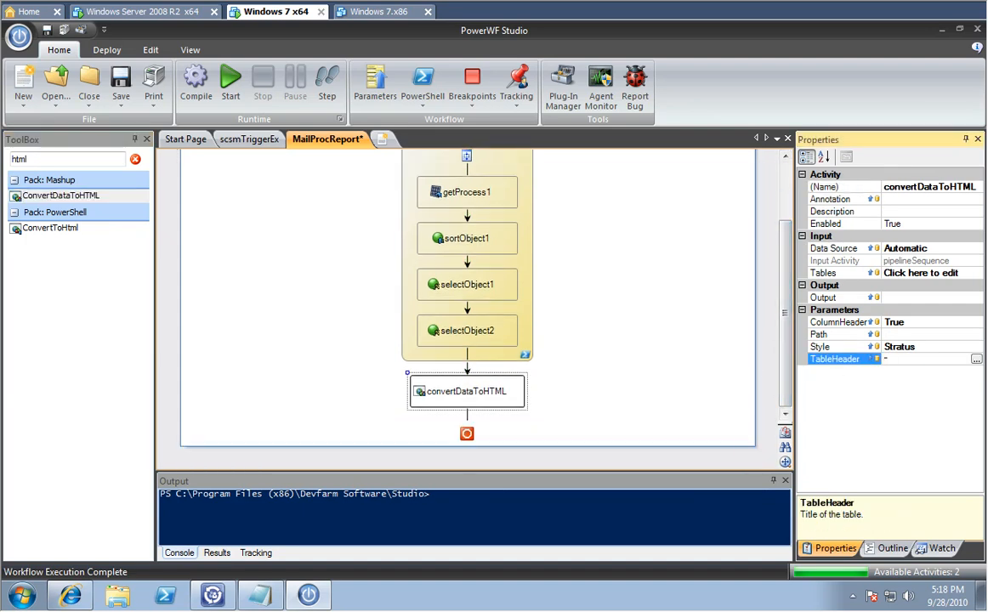
pyautogui.write('Process')
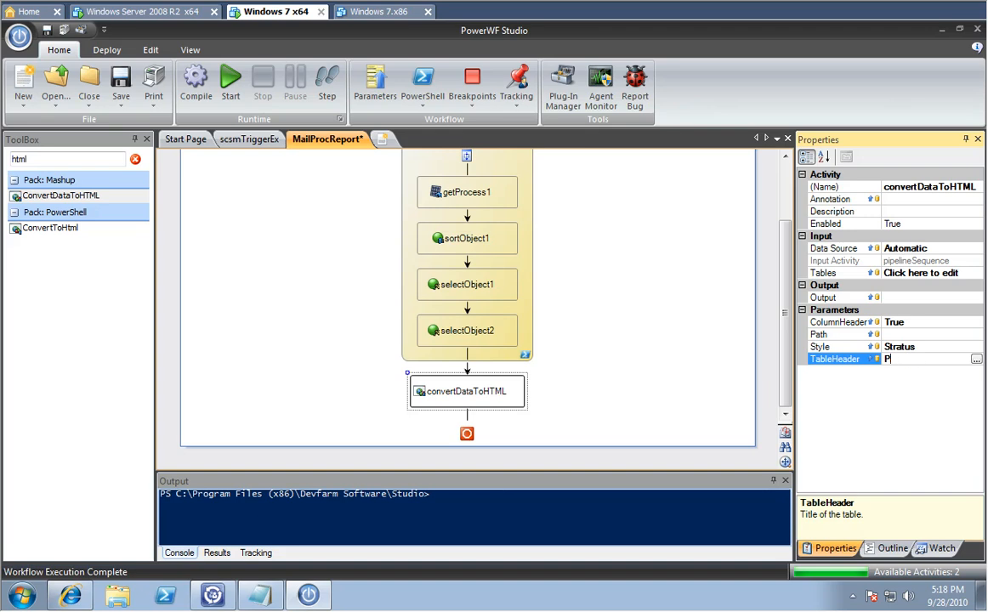
pyautogui.write('Detailed Proc')
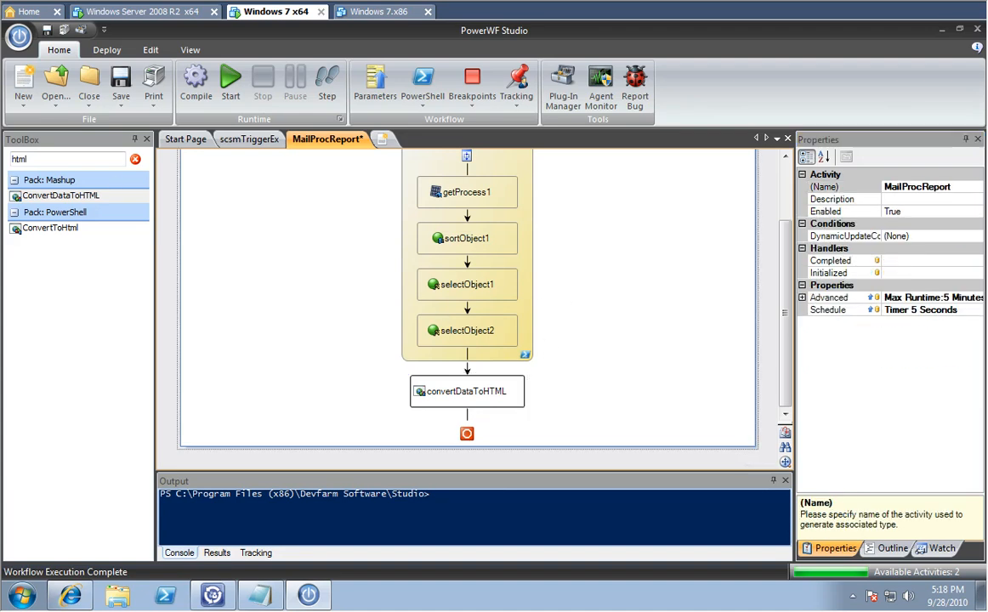
pyautogui.write('brow')
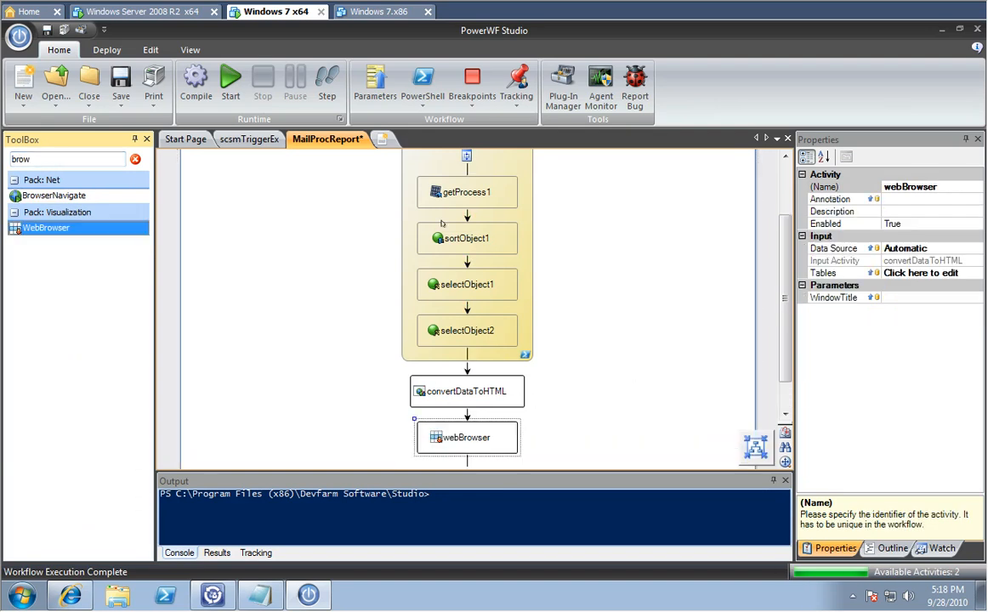
# - Run MailProcReport, confirm all activities complete with process output, then view scsmTriggerEx
pyautogui.click(231, 81)
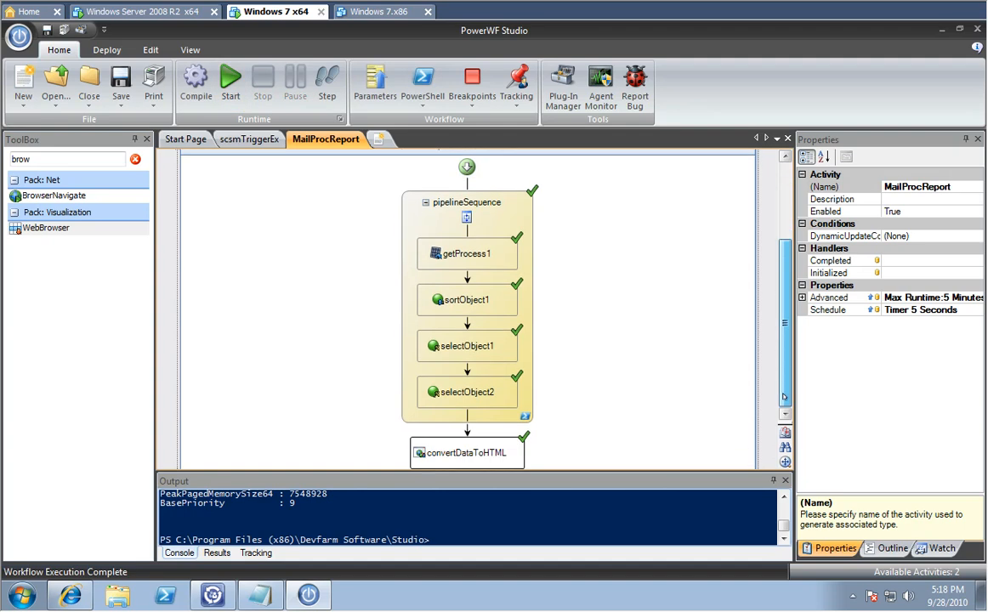
pyautogui.rightClick(466, 391)
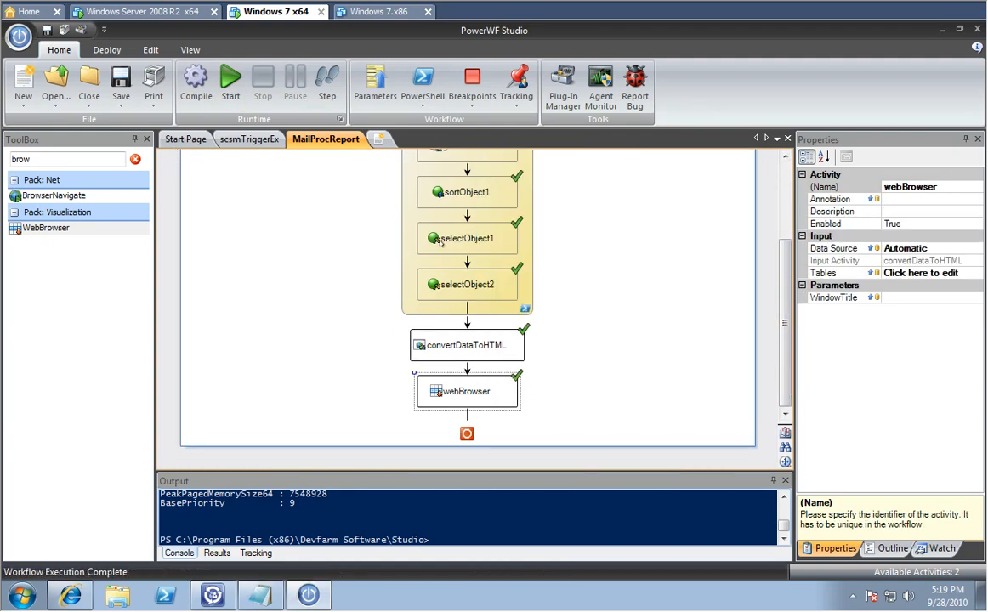
pyautogui.click(249, 139)
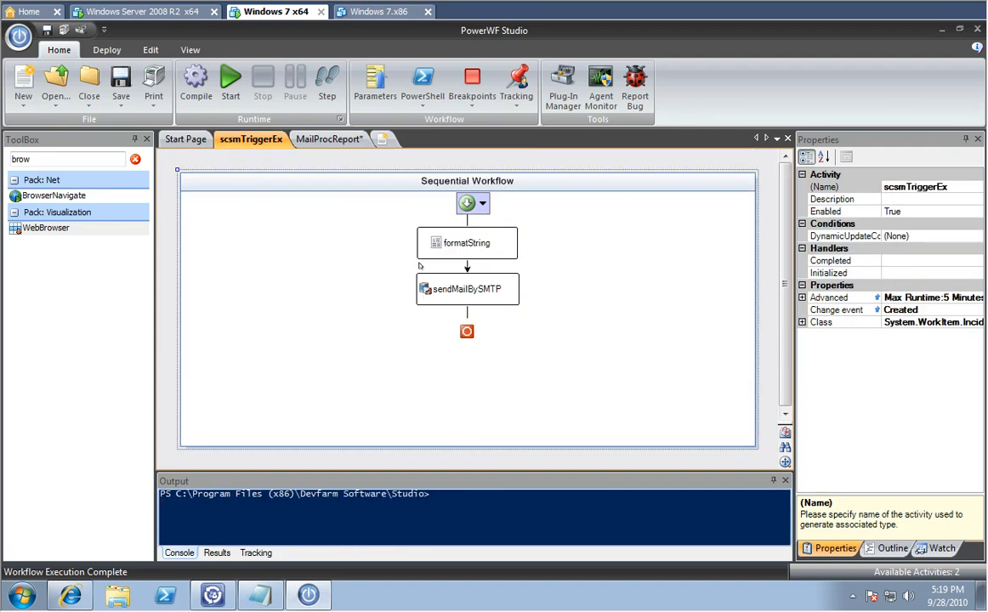
# - Replace webBrowser with scsmTriggerEx's sendMailBySMTP, subject 'Server Process Report'
pyautogui.click(327, 138)
pyautogui.write('S')
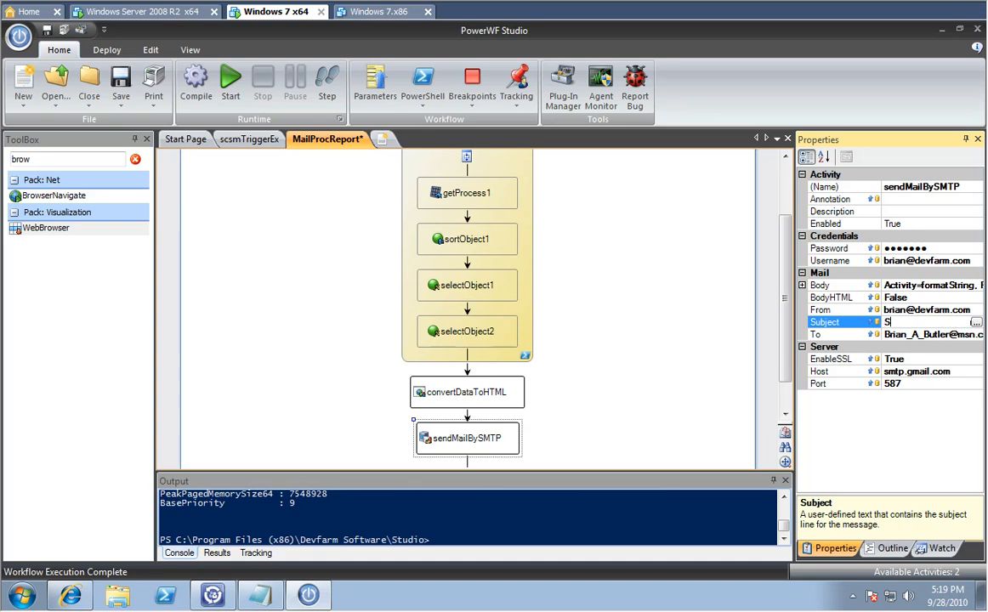
pyautogui.write('erver Pro')
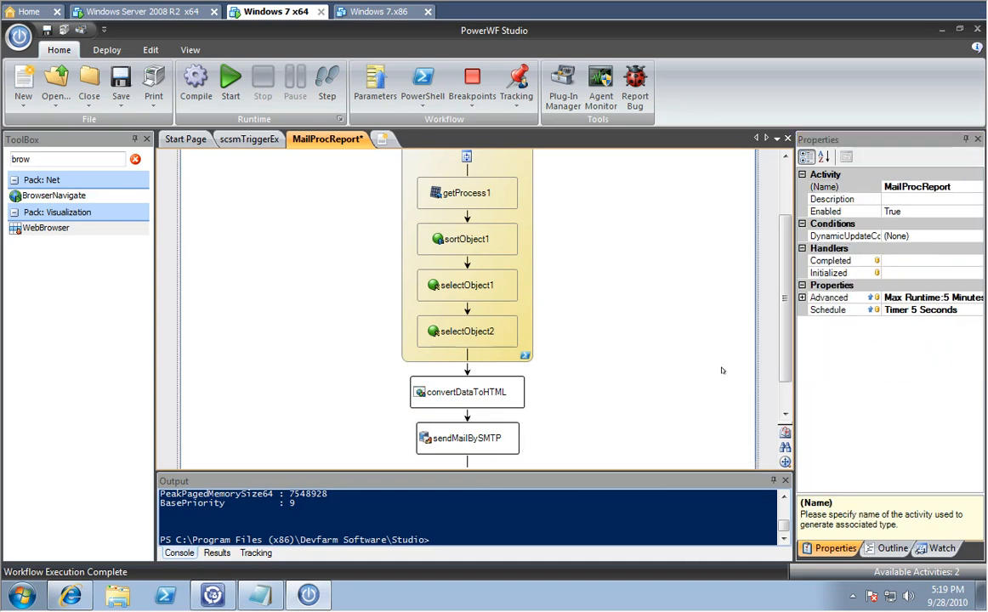
pyautogui.click(467, 438)
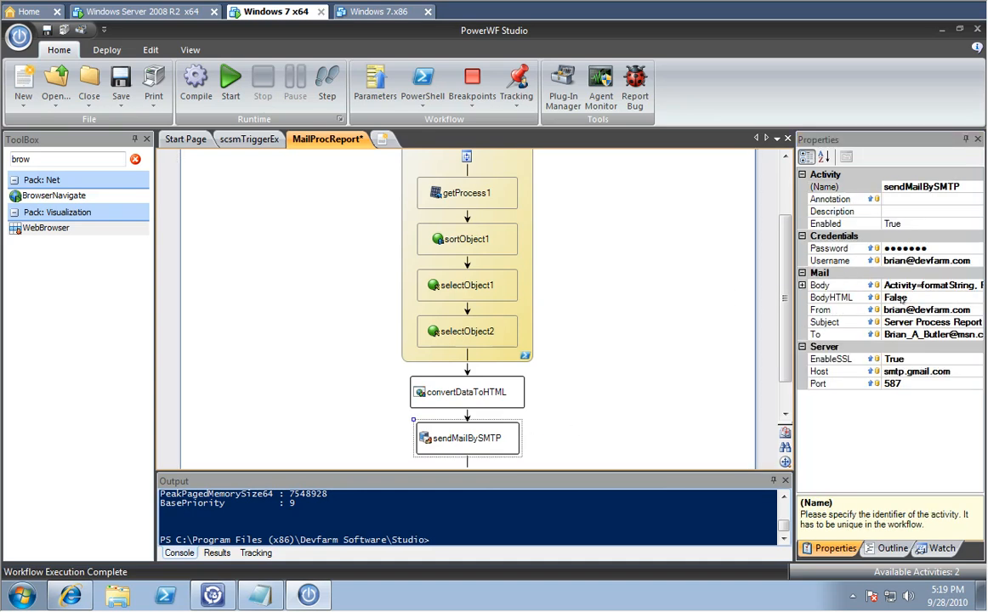
# - Bind the sendMailBySMTP Body to convertDataToHTML's Output and set BodyHTML to True
pyautogui.click(877, 285)
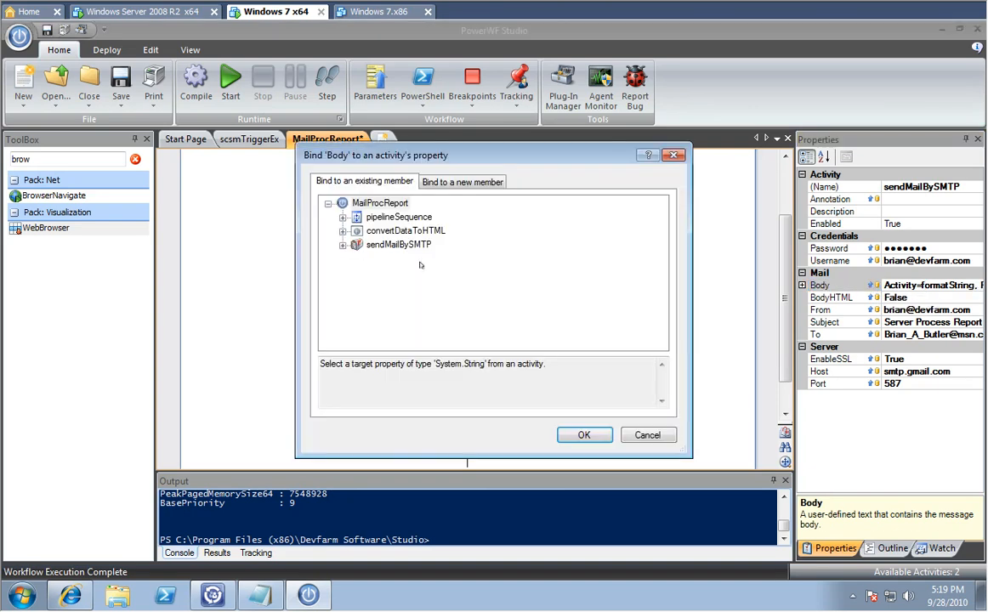
pyautogui.click(340, 230)
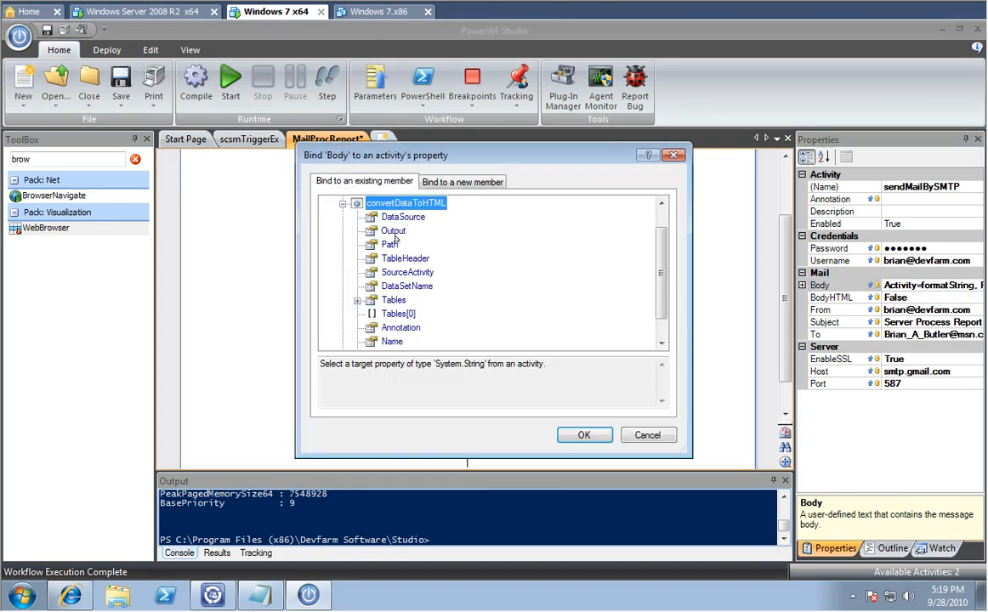
pyautogui.click(584, 435)
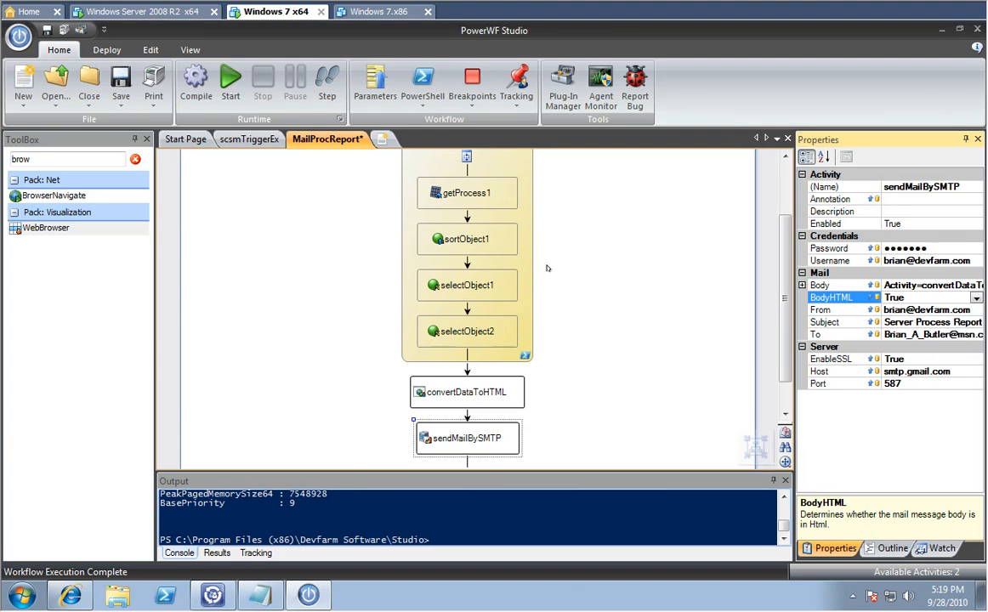
pyautogui.click(231, 80)
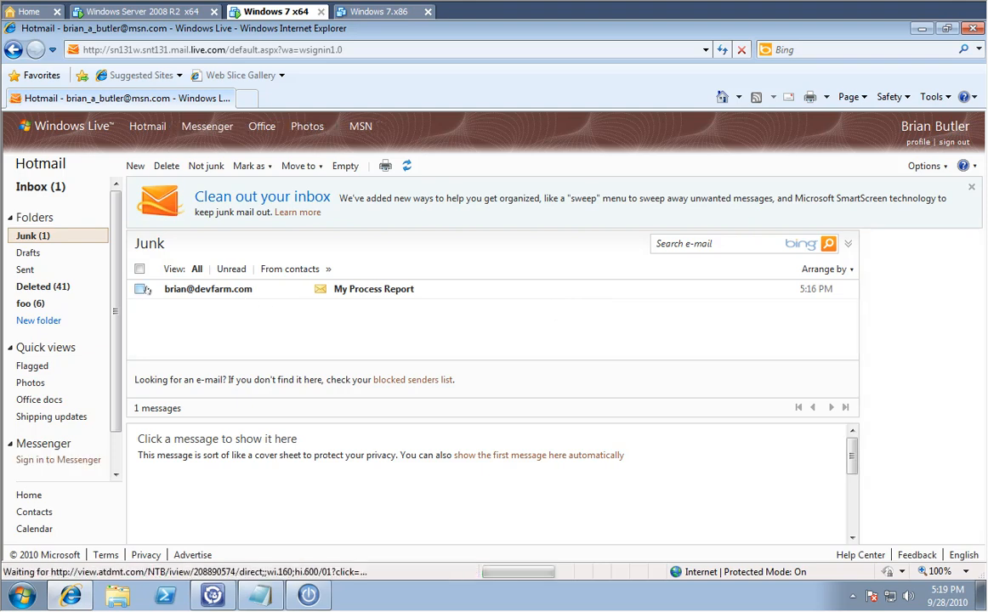
# - Preview the My Process Report email in Hotmail's Junk folder and tick its checkbox
pyautogui.click(207, 288)
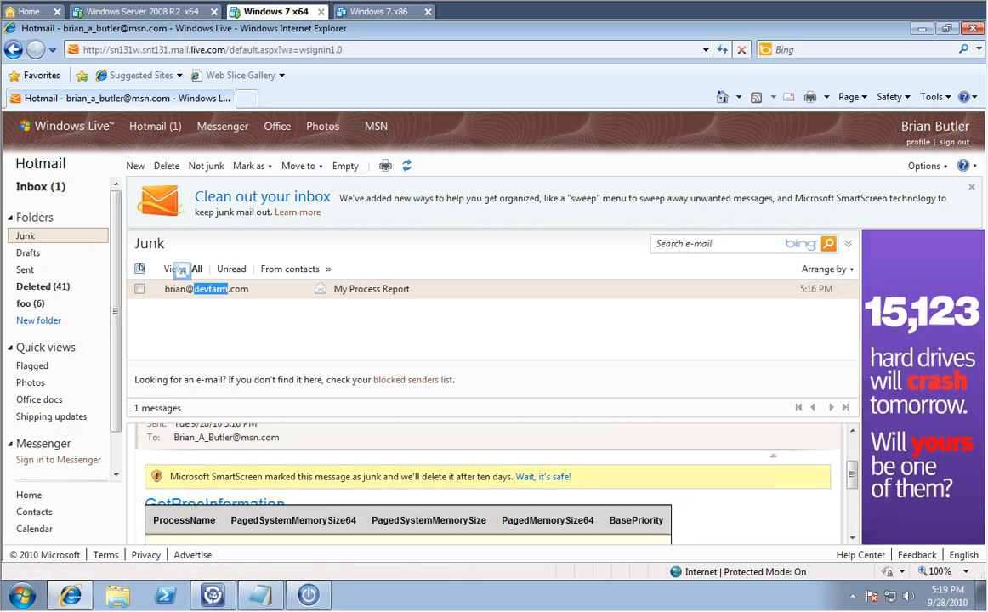
pyautogui.click(139, 288)
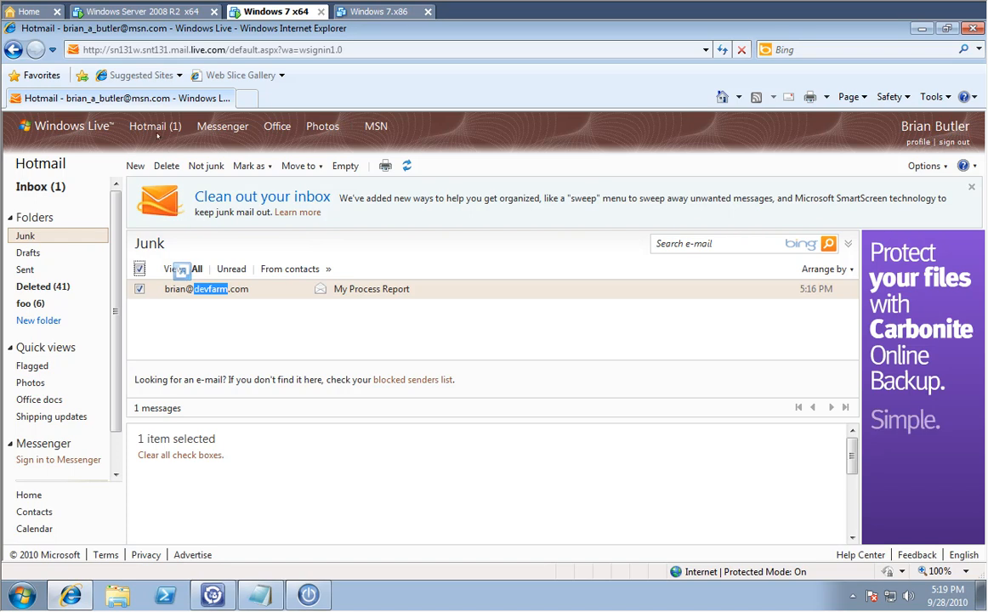
pyautogui.click(167, 166)
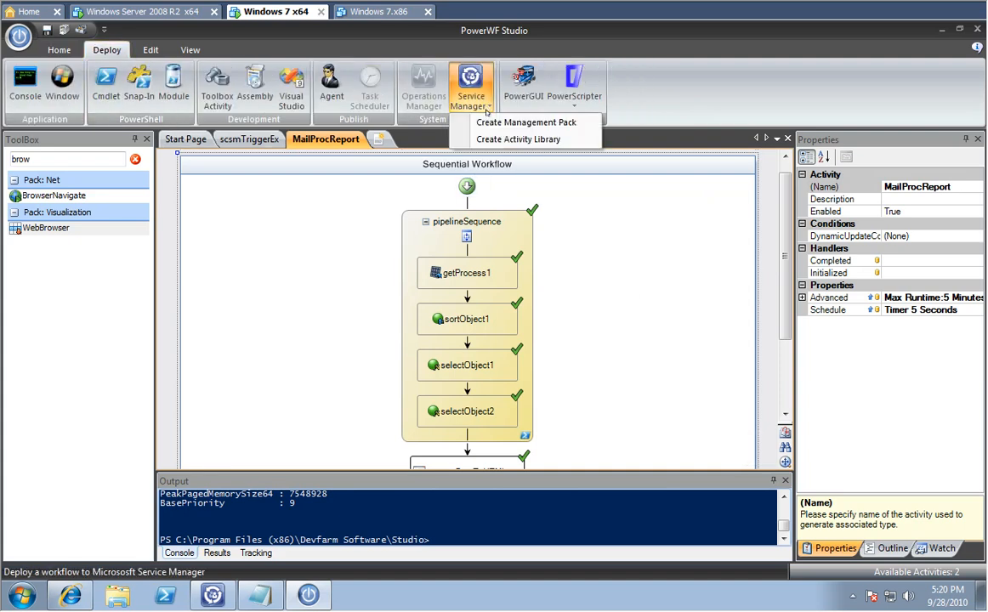
# - Create a MailProcReport management pack on host 192.168.115.137 with the 5-second scheduled trigger
pyautogui.click(527, 121)
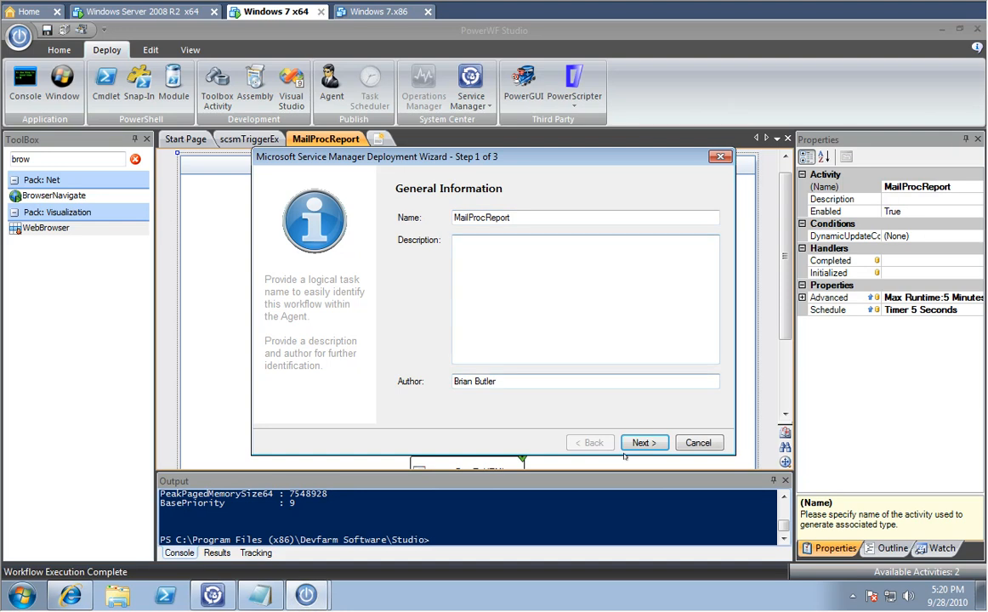
pyautogui.click(643, 442)
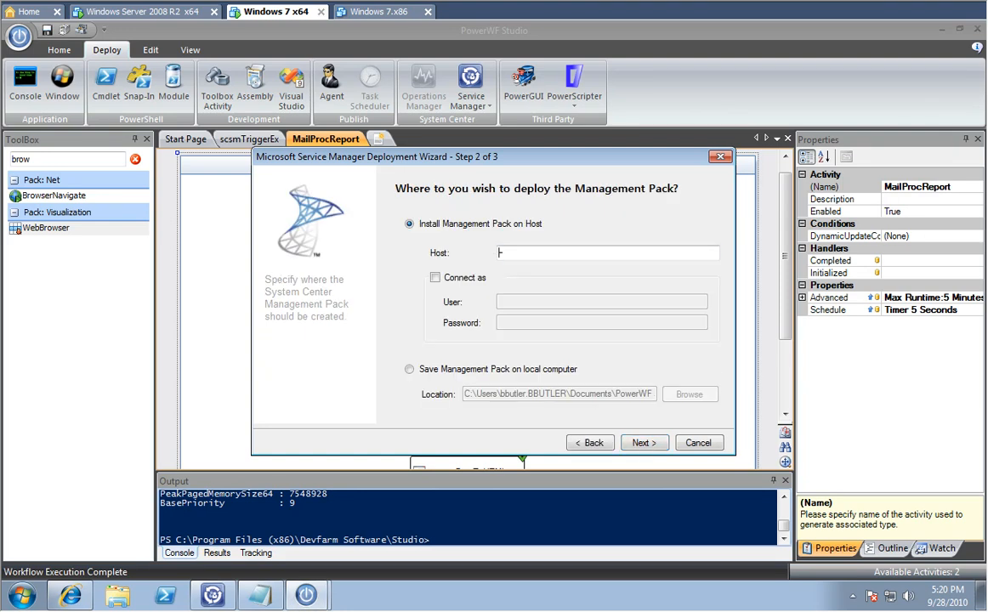
pyautogui.write('192.168.115.137')
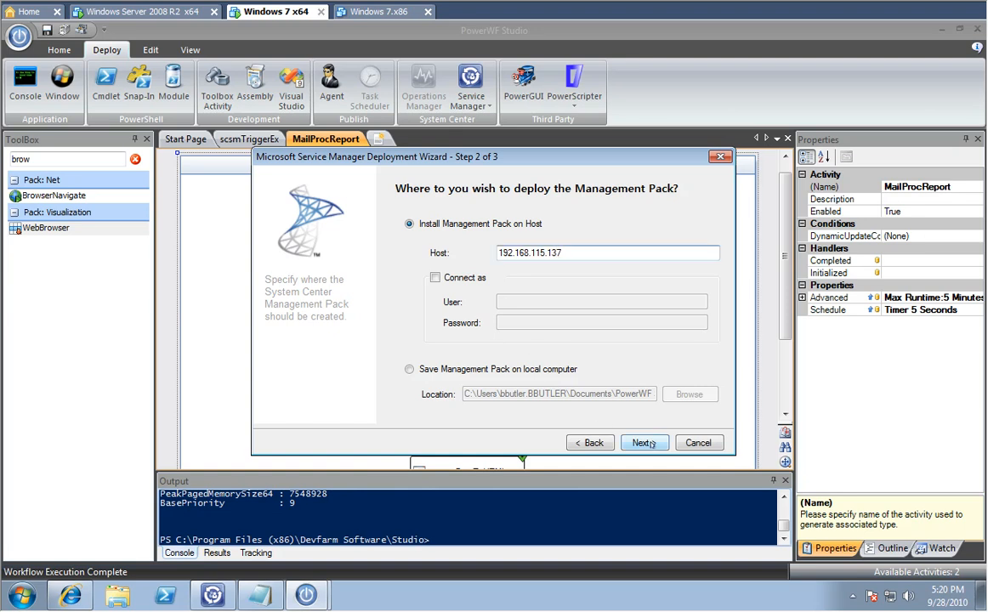
pyautogui.click(643, 442)
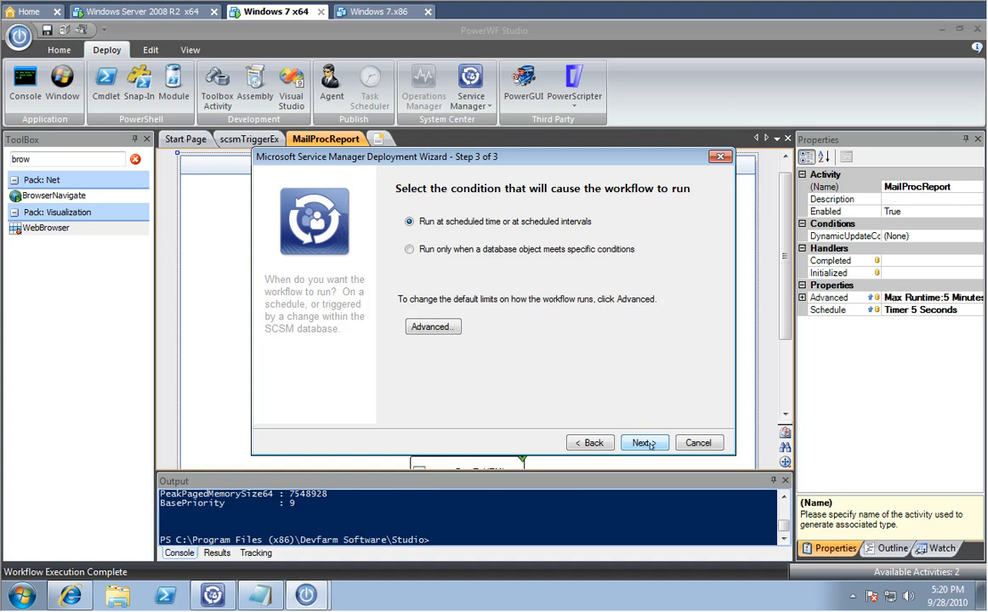
pyautogui.click(643, 442)
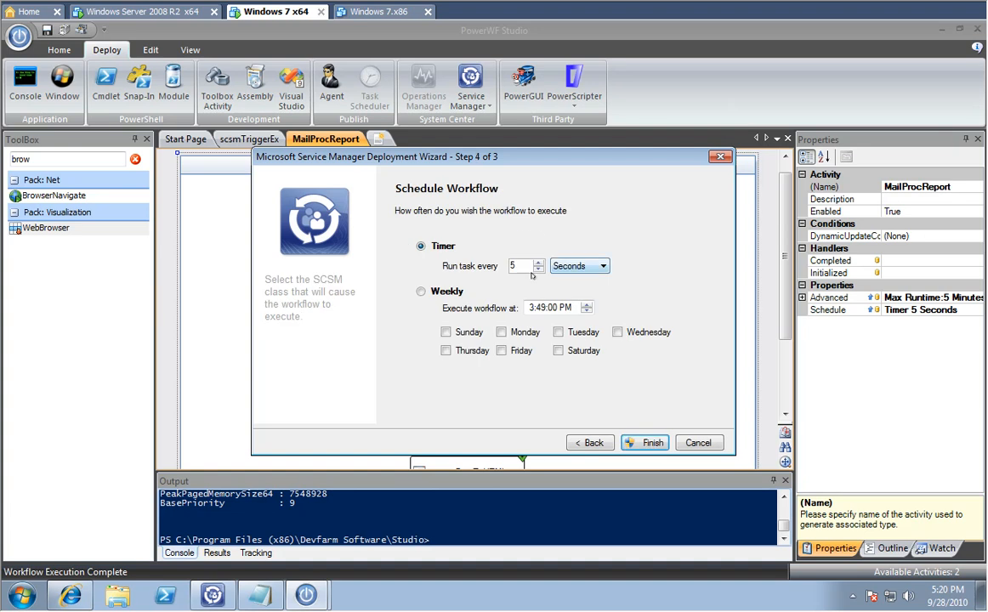
pyautogui.click(645, 442)
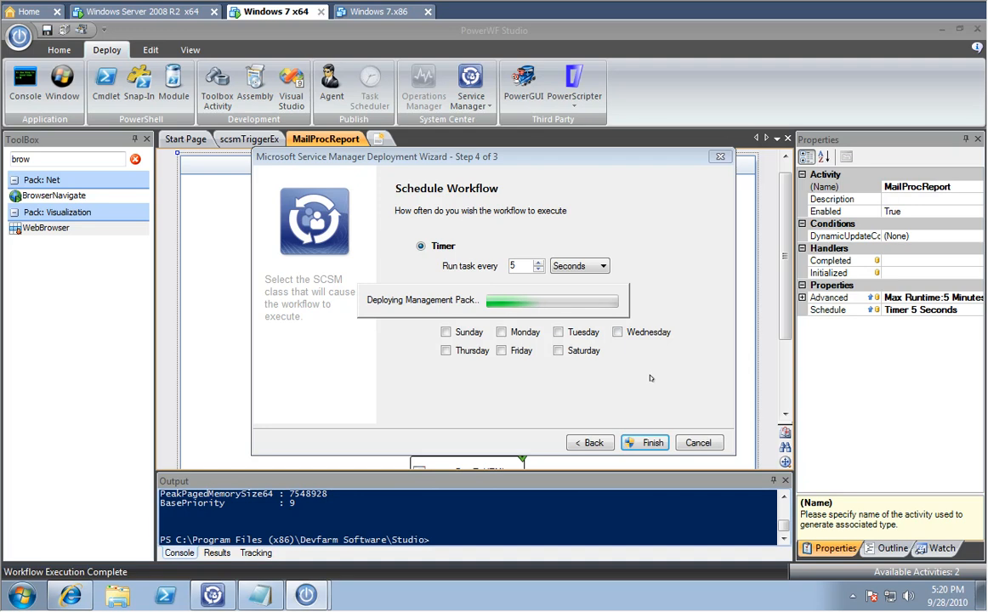
pyautogui.click(644, 442)
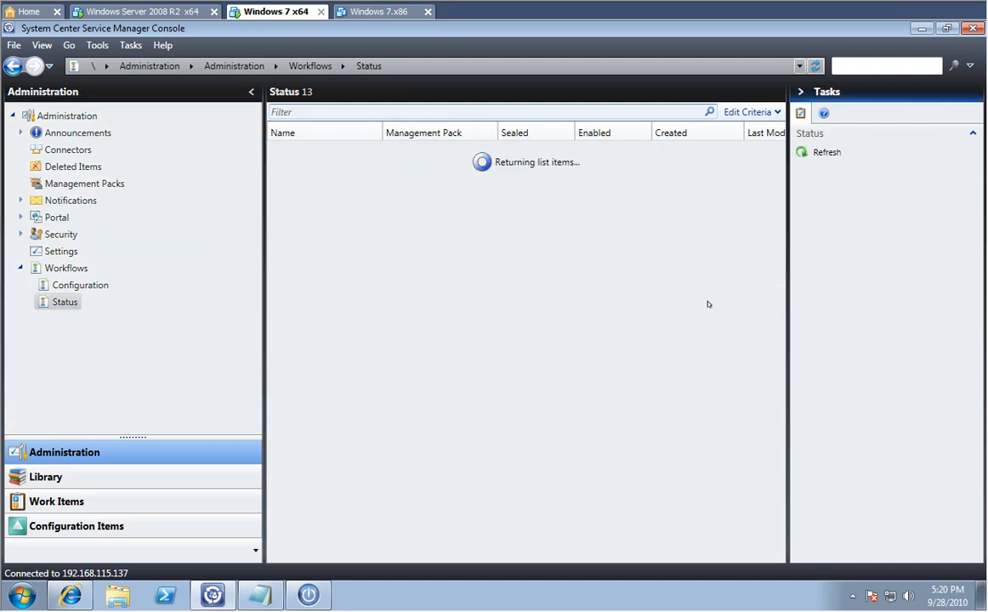
pyautogui.moveTo(582, 386)
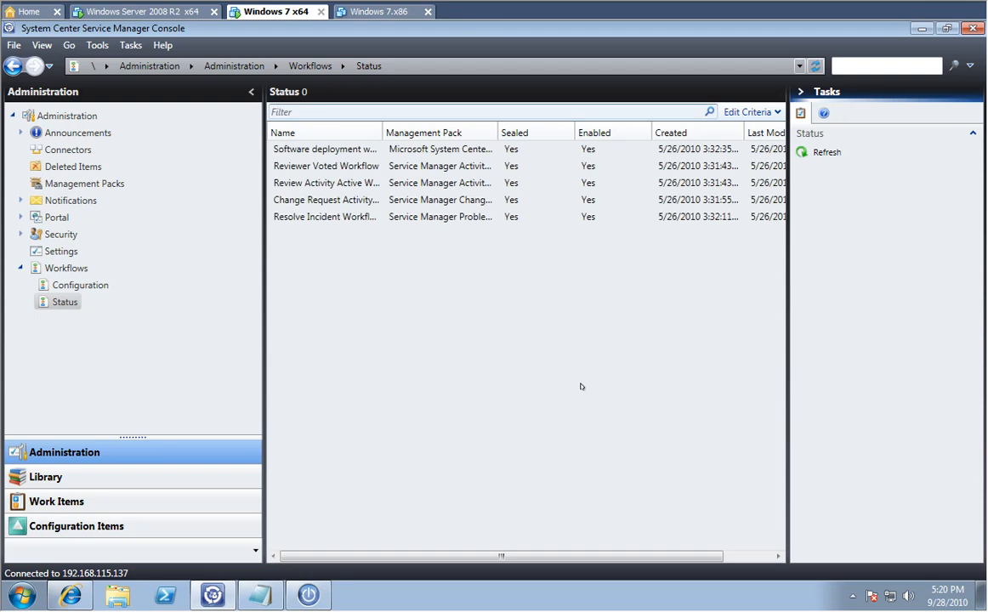
# - Refresh the workflow status list and view MailProcReport's instances, showing it enabled
pyautogui.click(325, 149)
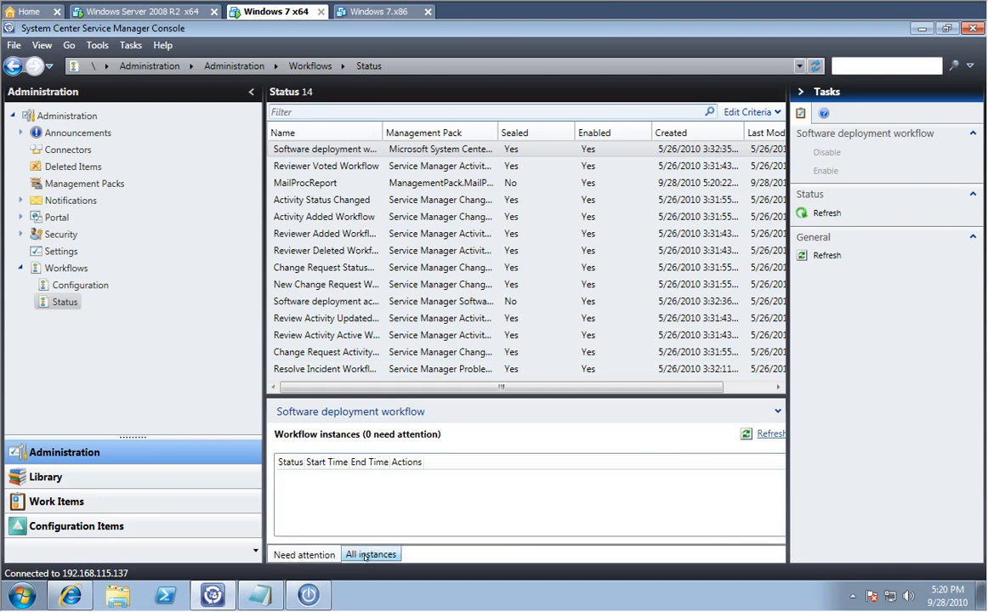
pyautogui.click(371, 554)
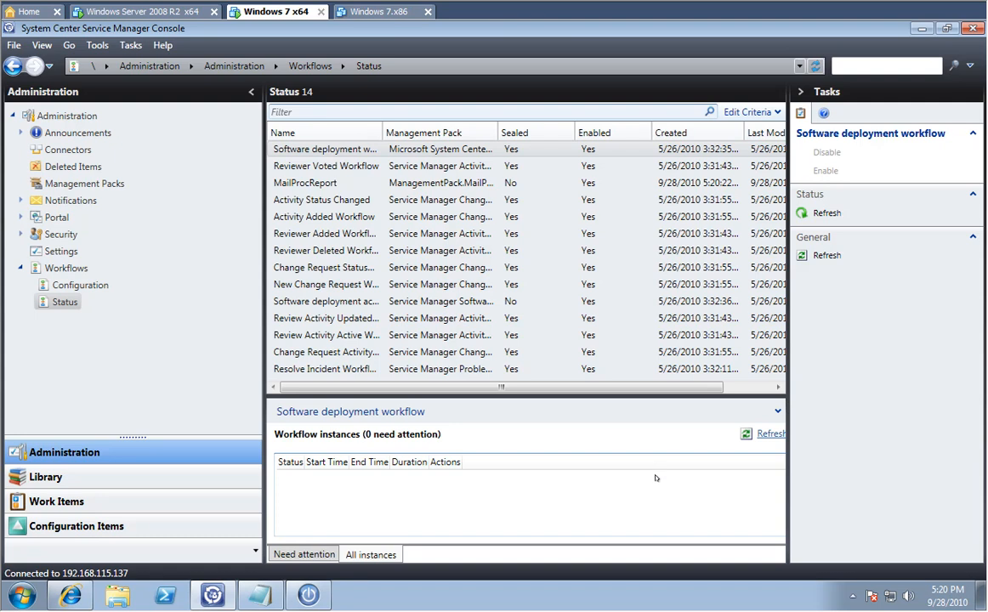
pyautogui.click(305, 183)
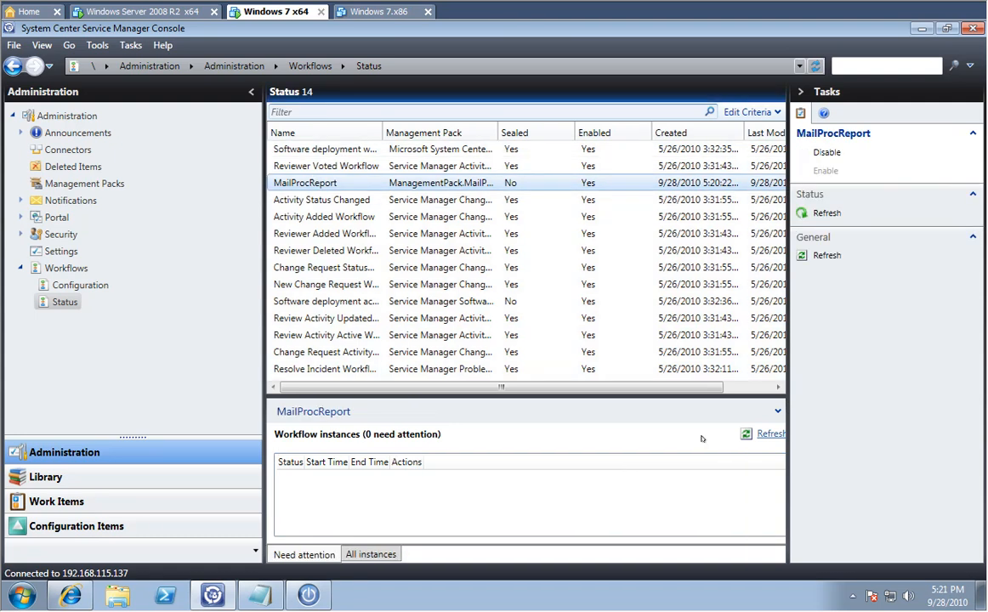
pyautogui.moveTo(705, 458)
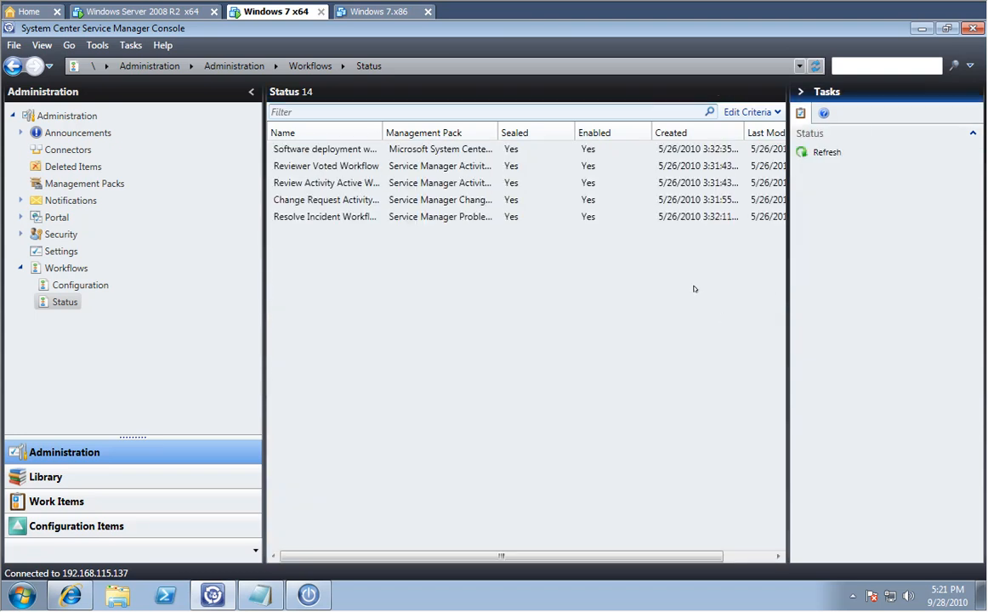
pyautogui.click(325, 149)
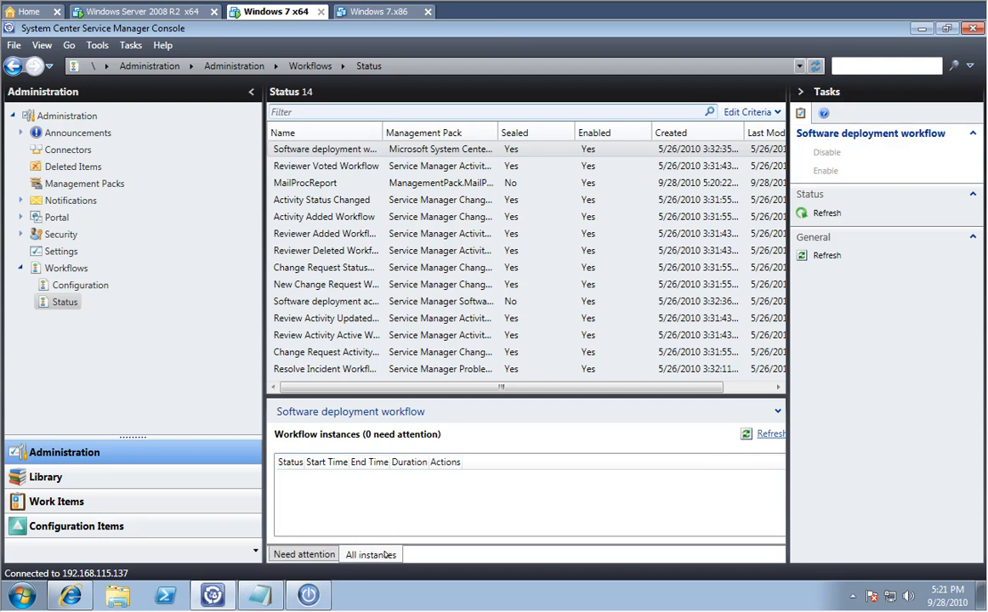
pyautogui.click(304, 183)
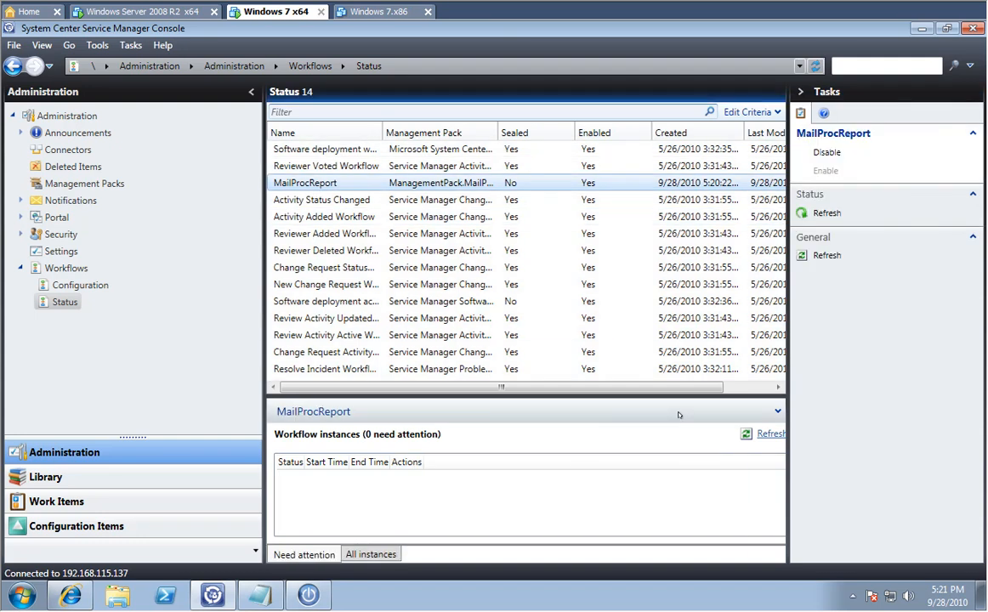
pyautogui.click(770, 433)
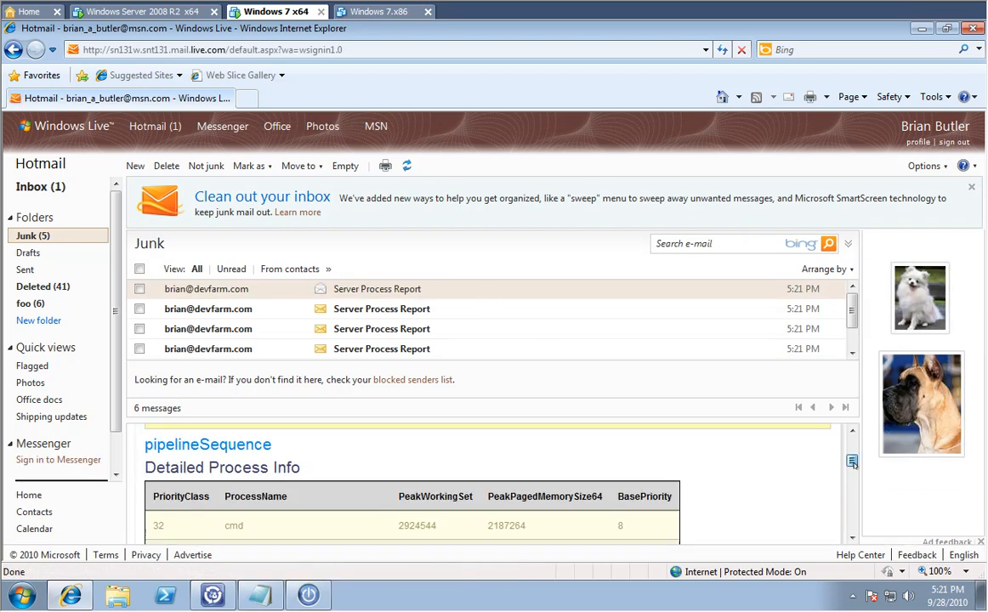
# - Scroll through a Server Process Report email's Detailed Process Info table
pyautogui.scroll(-3)
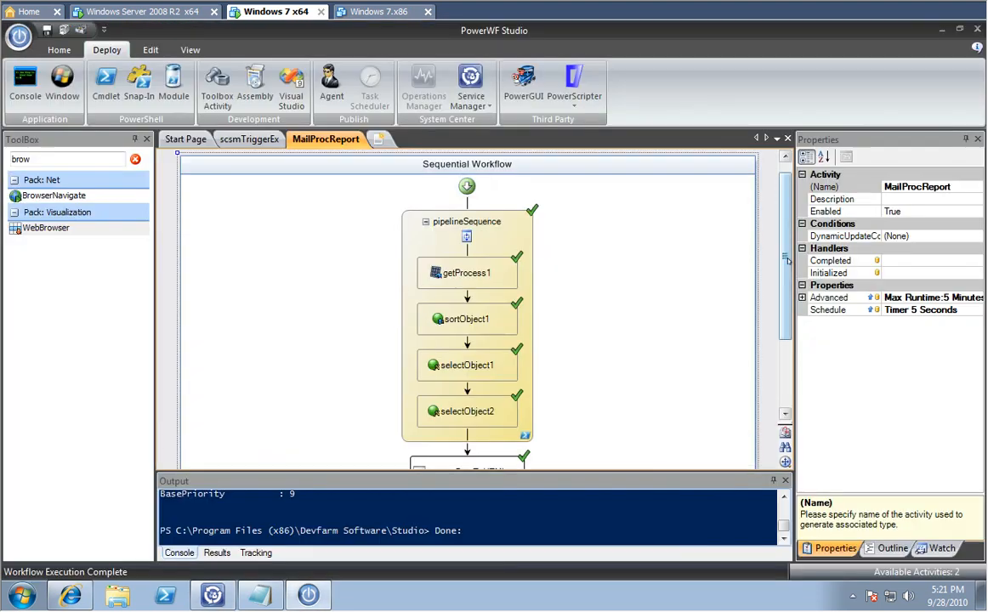
# - Scroll the workflow canvas down to the completed convertDataToHTML and sendMailBySMTP activities
pyautogui.scroll(-3)
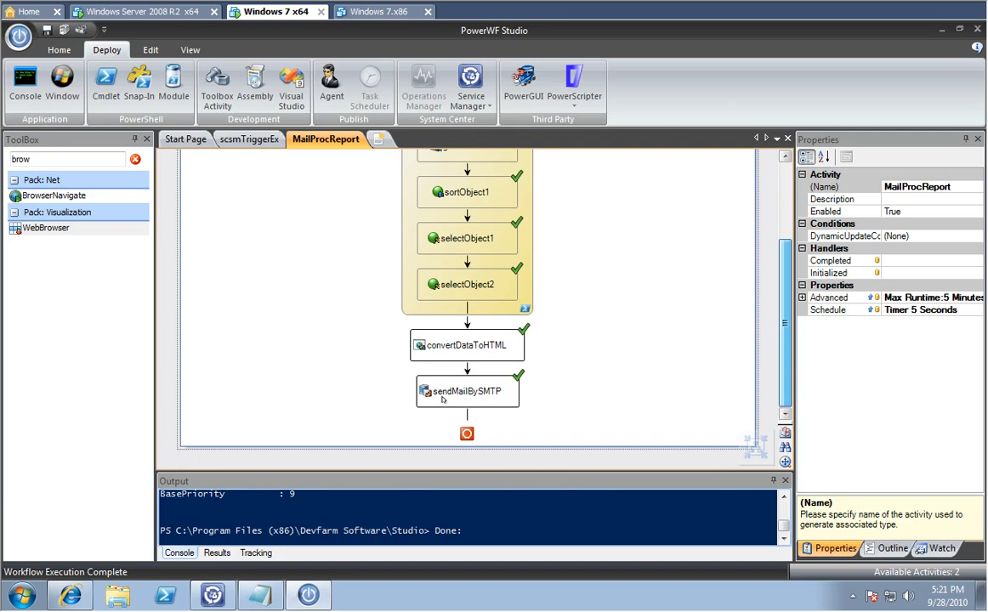
pyautogui.moveTo(368, 238)
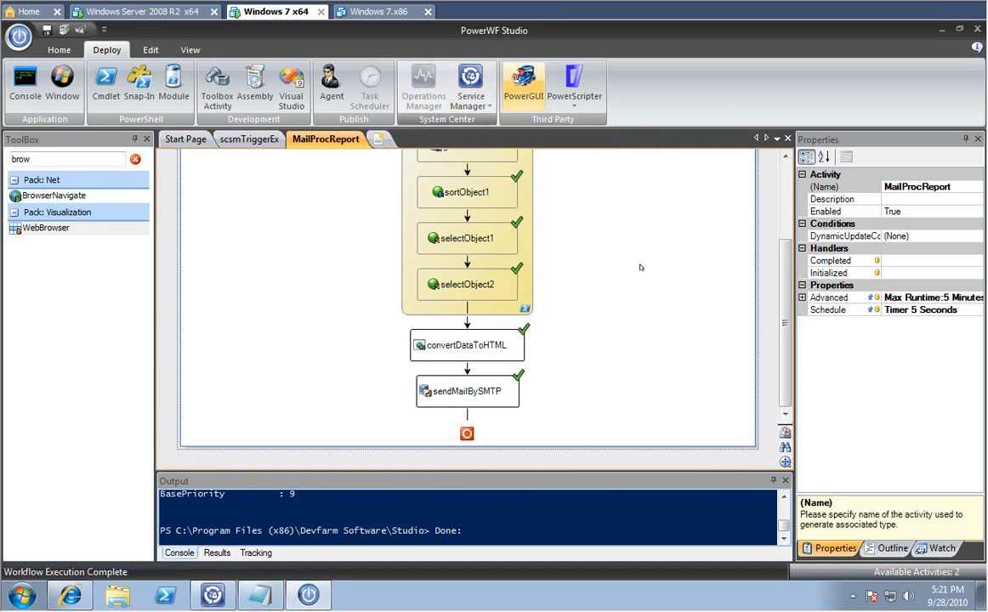
pyautogui.moveTo(641, 269)
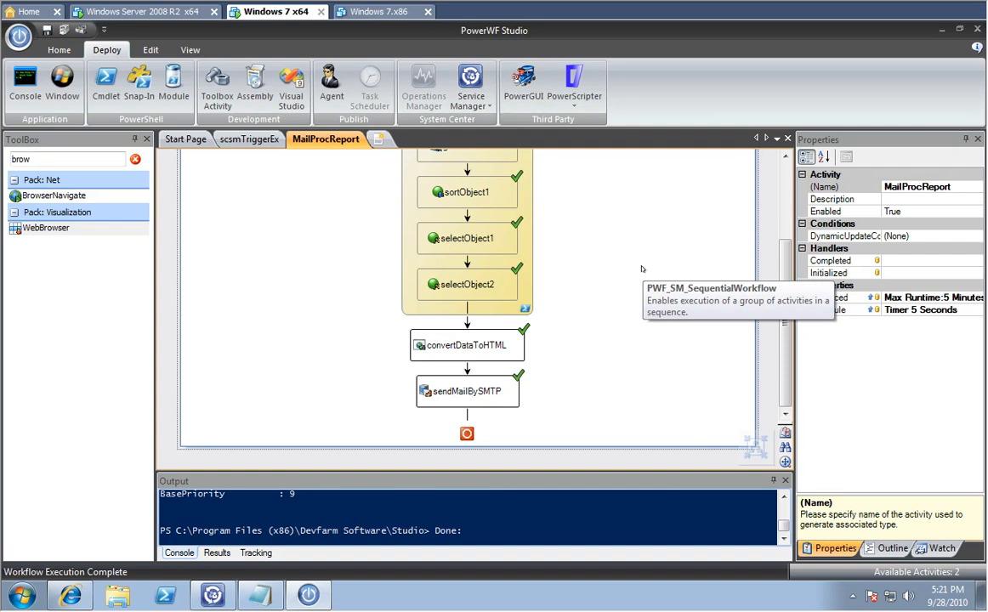
pyautogui.moveTo(357, 401)
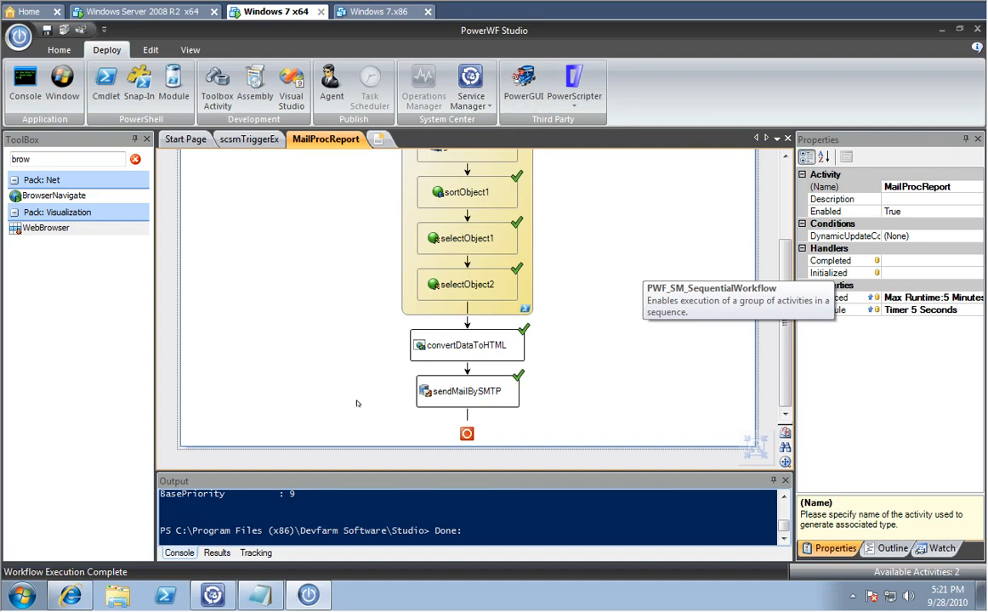